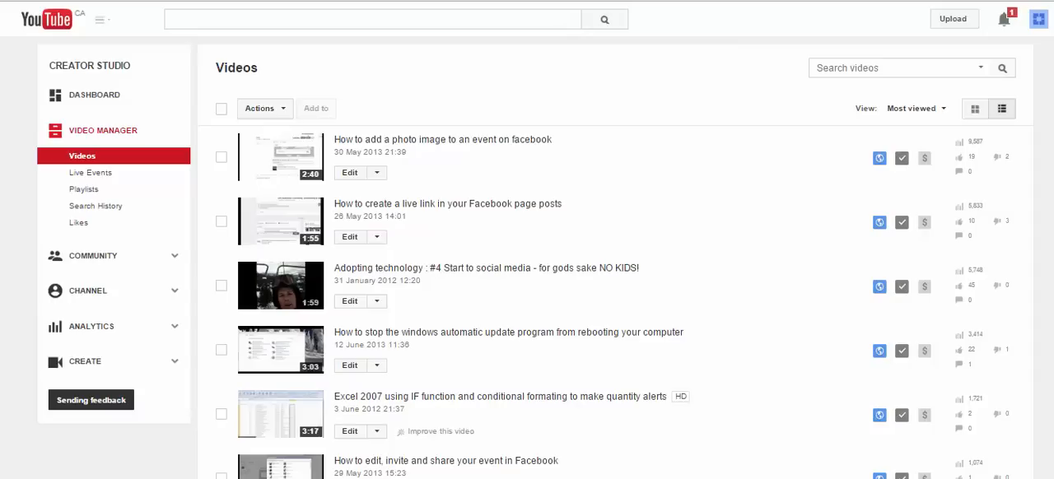
pyautogui.moveTo(879, 223)
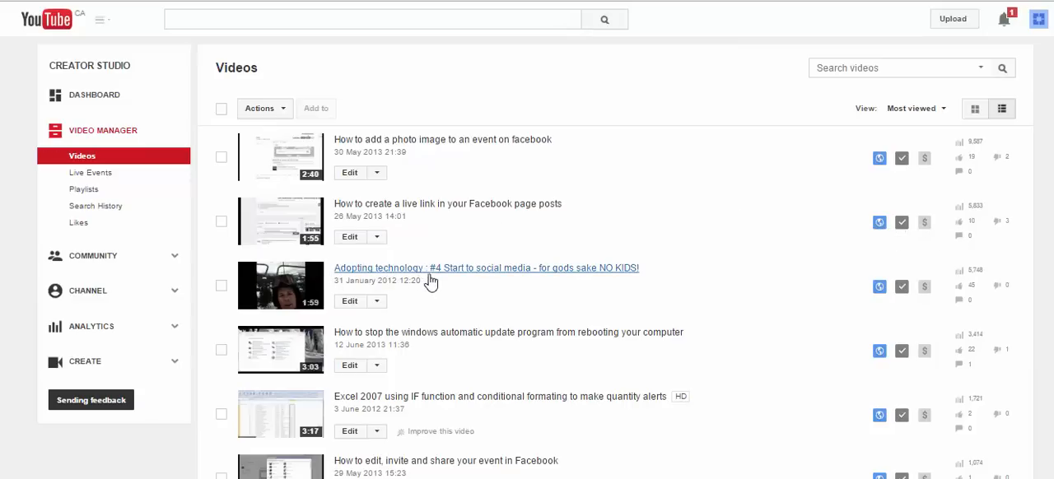
pyautogui.moveTo(415, 276)
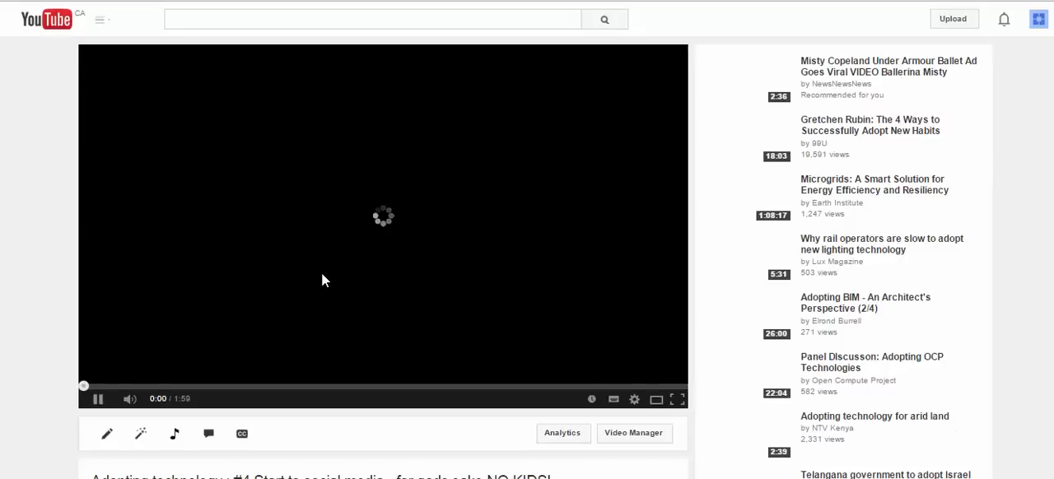
# Pause the video at one second and scroll down to its title, views and description.
pyautogui.click(97, 399)
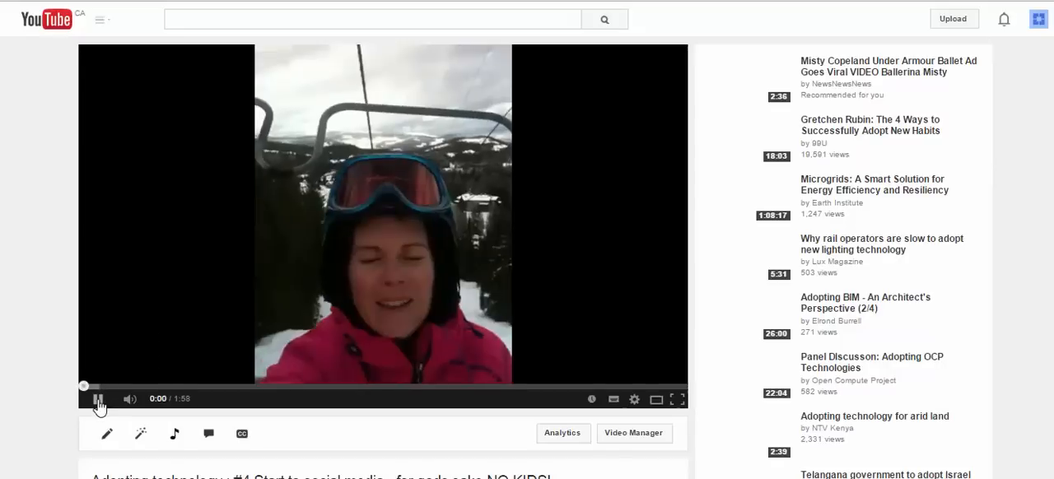
pyautogui.click(98, 399)
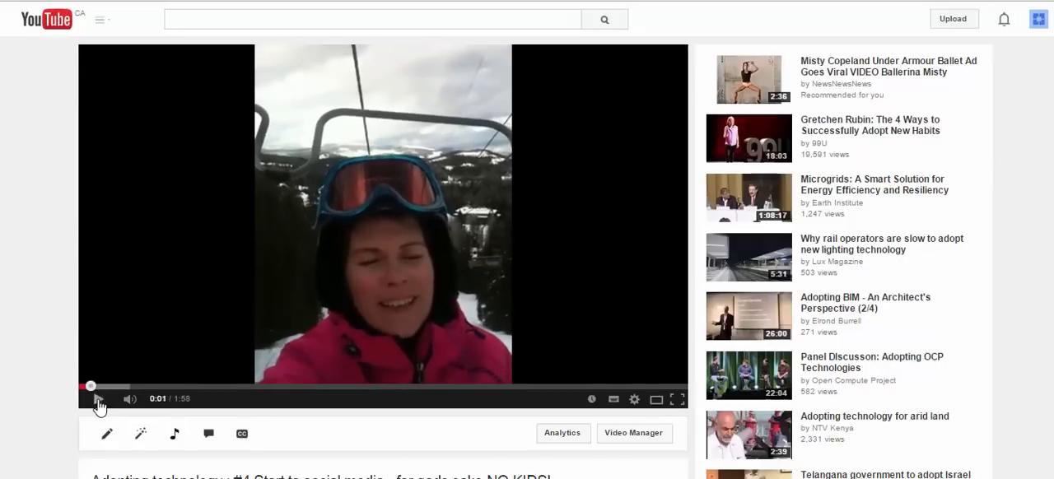
pyautogui.click(98, 398)
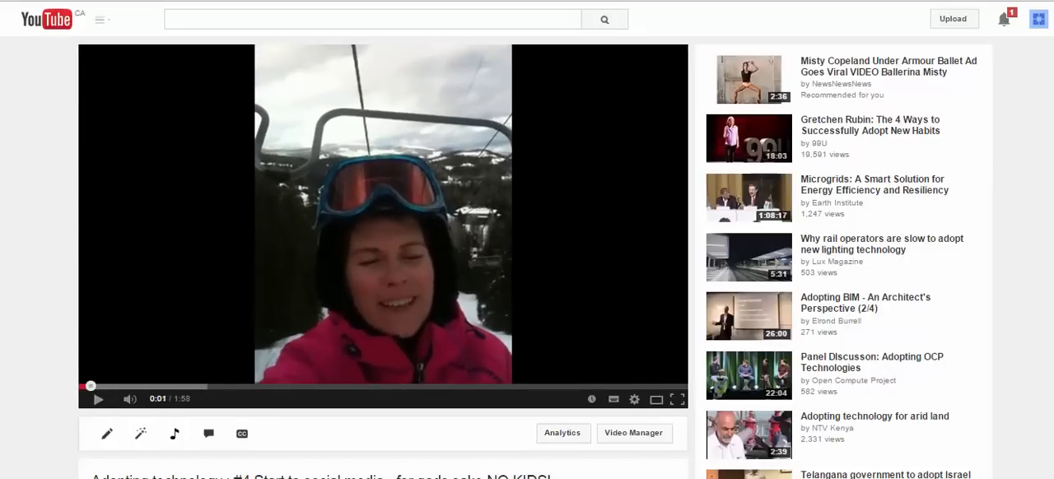
pyautogui.scroll(-3)
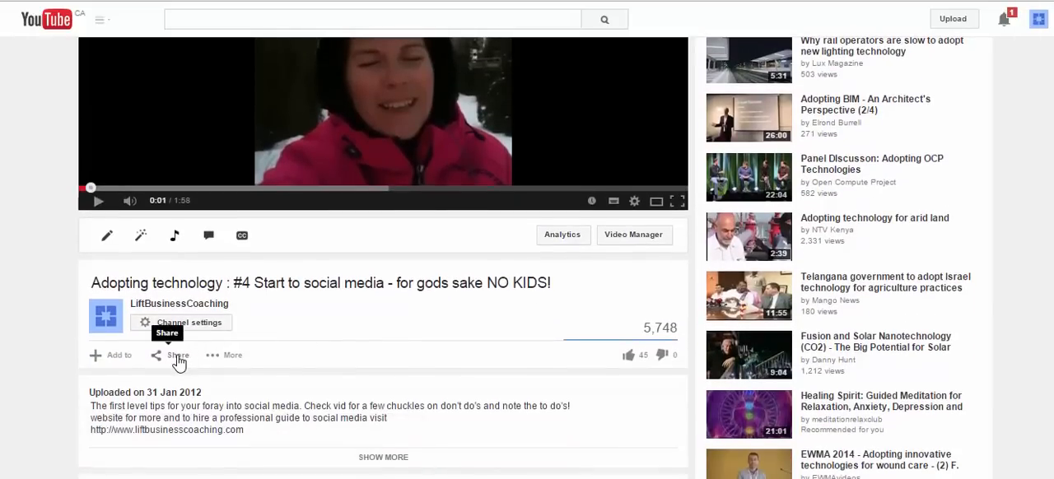
# Open the video's Share options and switch to the Embed iframe code.
pyautogui.click(173, 355)
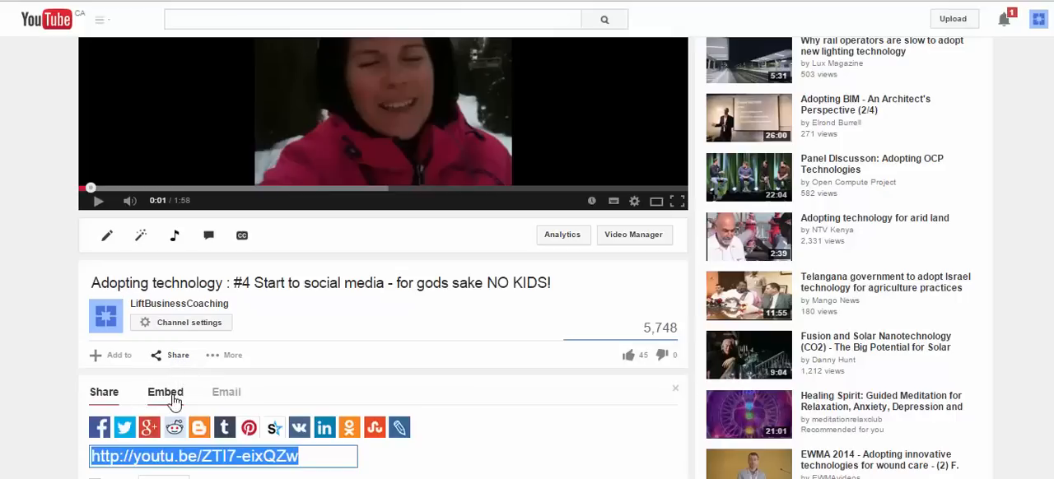
pyautogui.click(165, 392)
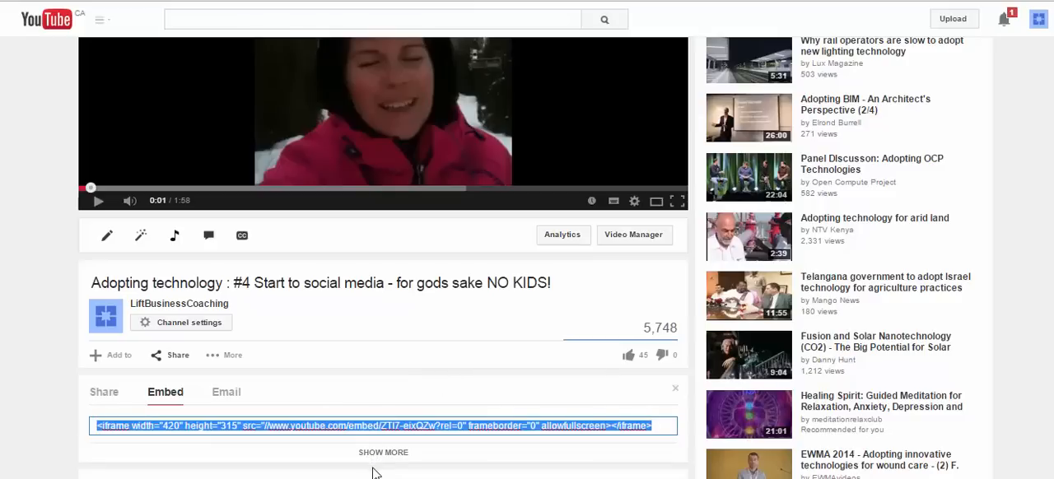
pyautogui.moveTo(374, 457)
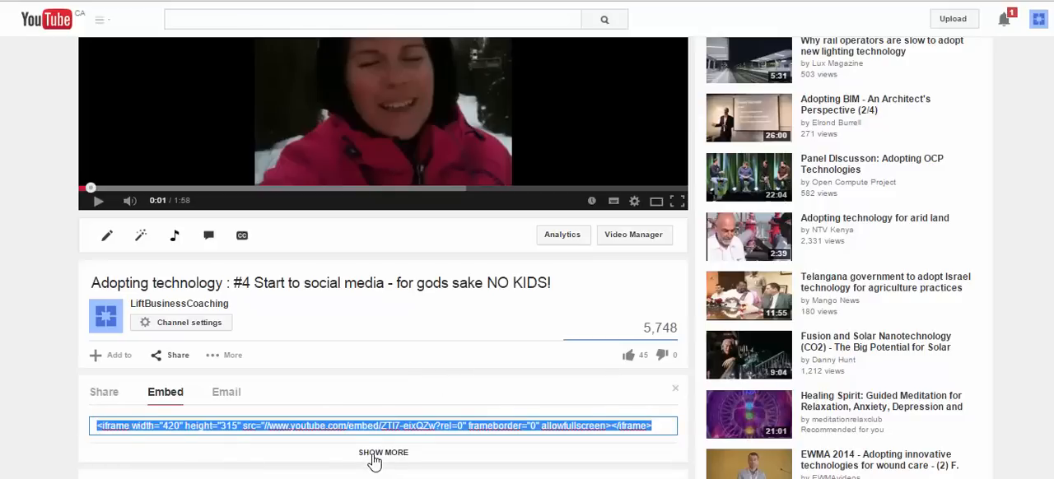
# Expand the embed preview options and tick 'Show suggested videos when the video finishes'.
pyautogui.click(383, 452)
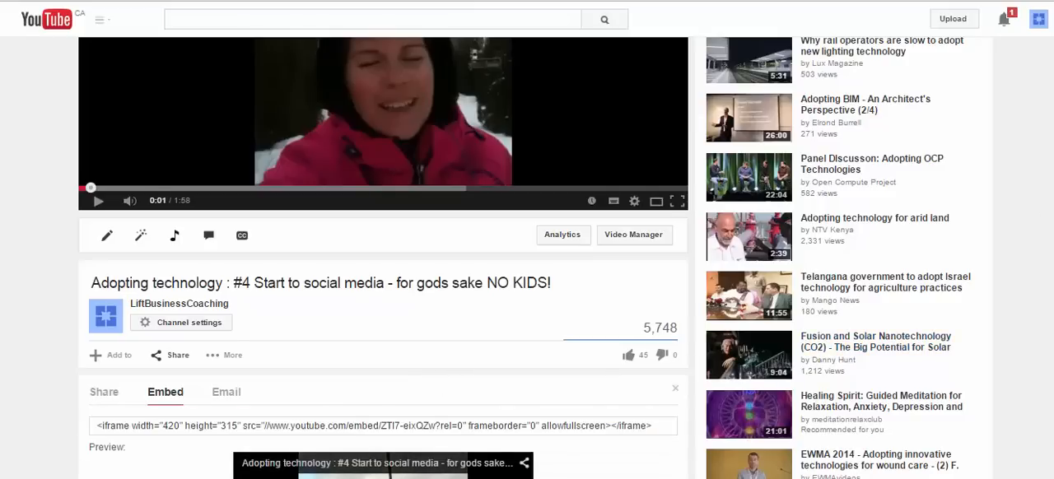
pyautogui.scroll(-3)
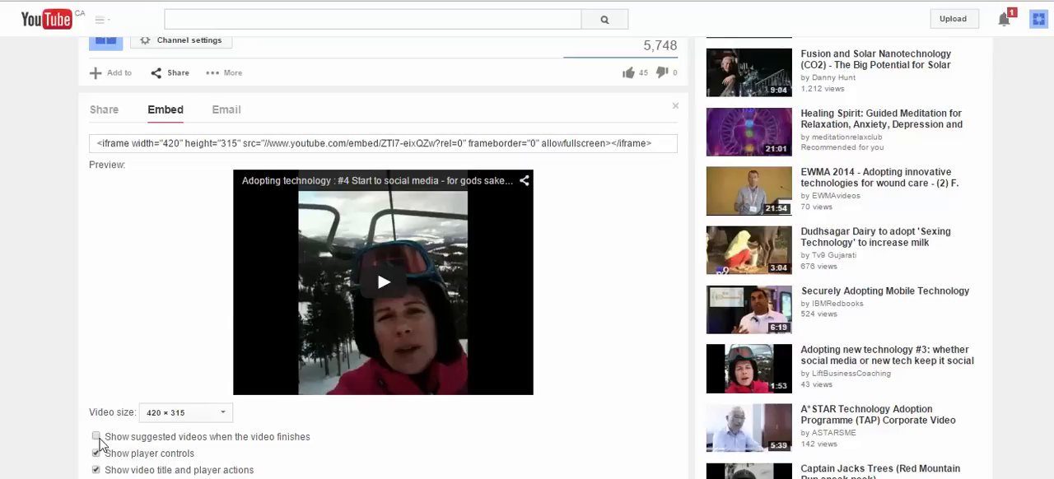
pyautogui.click(96, 436)
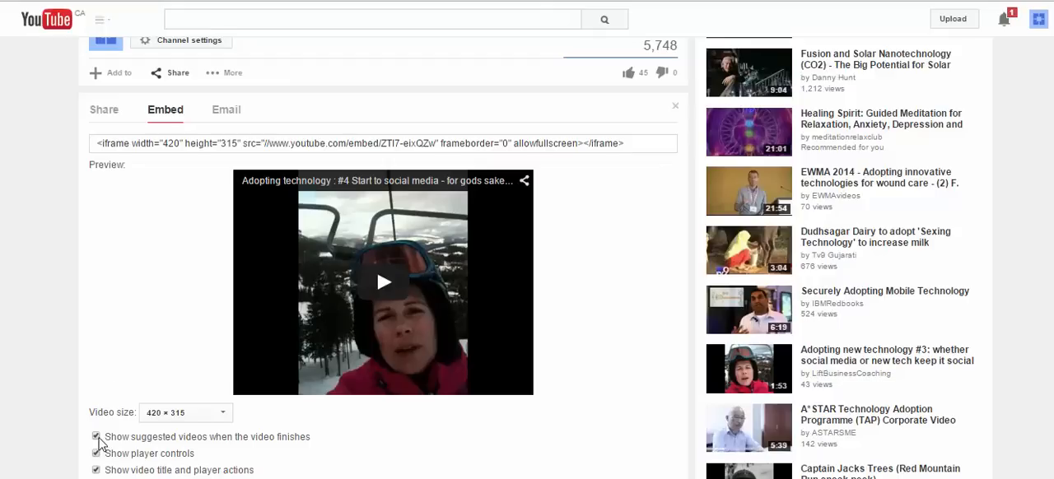
pyautogui.moveTo(220, 206)
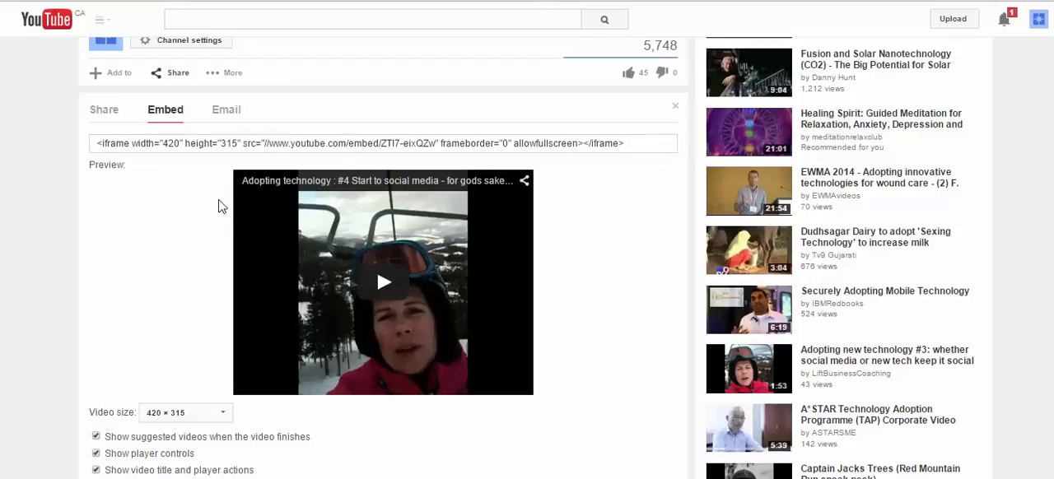
# Leave 'Show suggested videos when the video finishes' unchecked so the iframe includes ?rel=0.
pyautogui.click(97, 437)
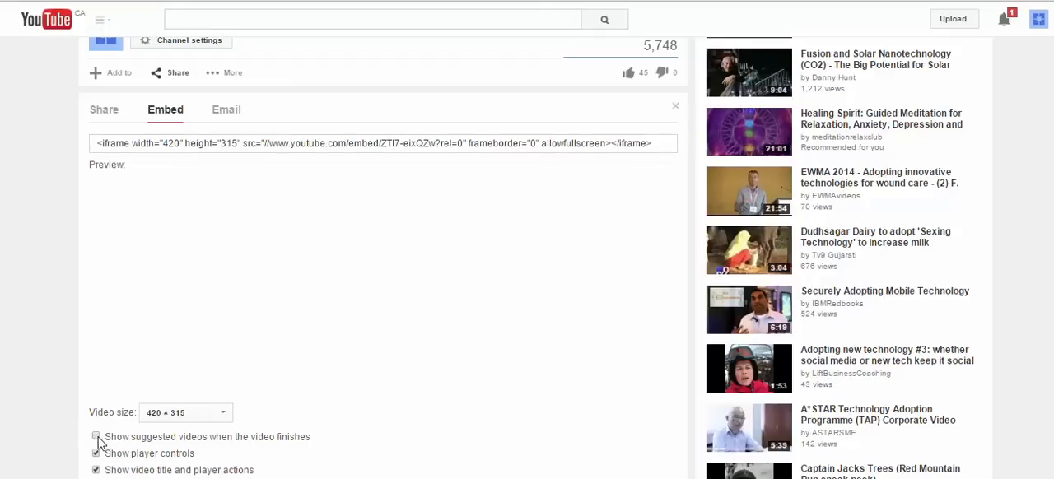
pyautogui.click(97, 437)
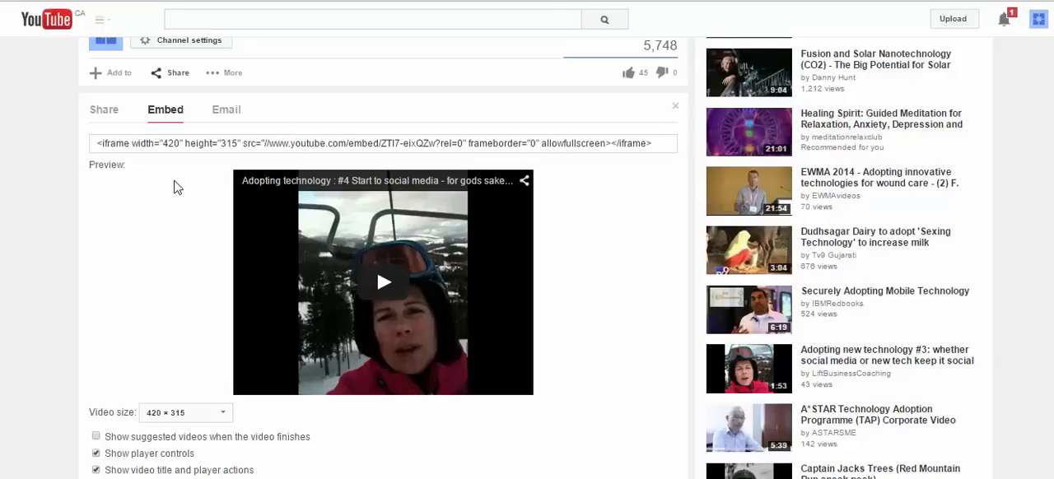
pyautogui.moveTo(206, 177)
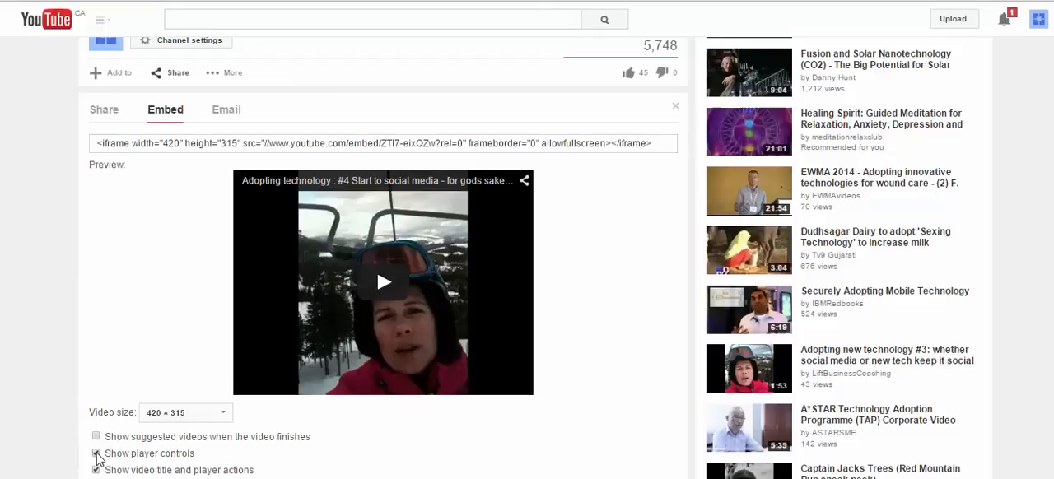
pyautogui.click(96, 436)
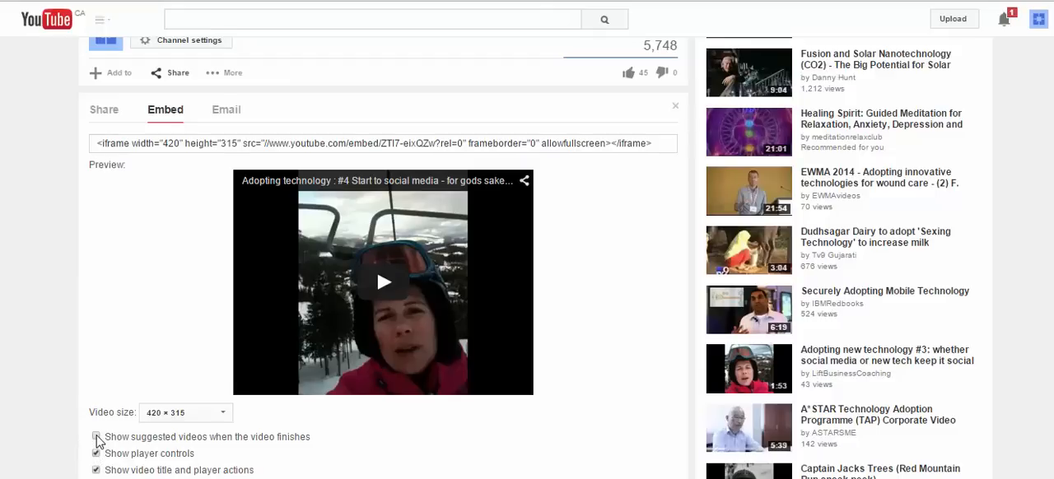
pyautogui.click(96, 437)
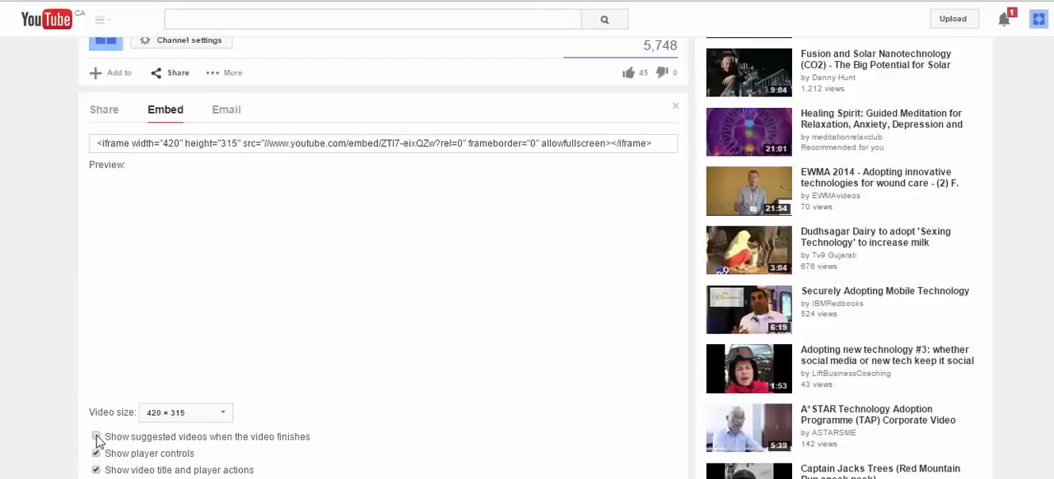